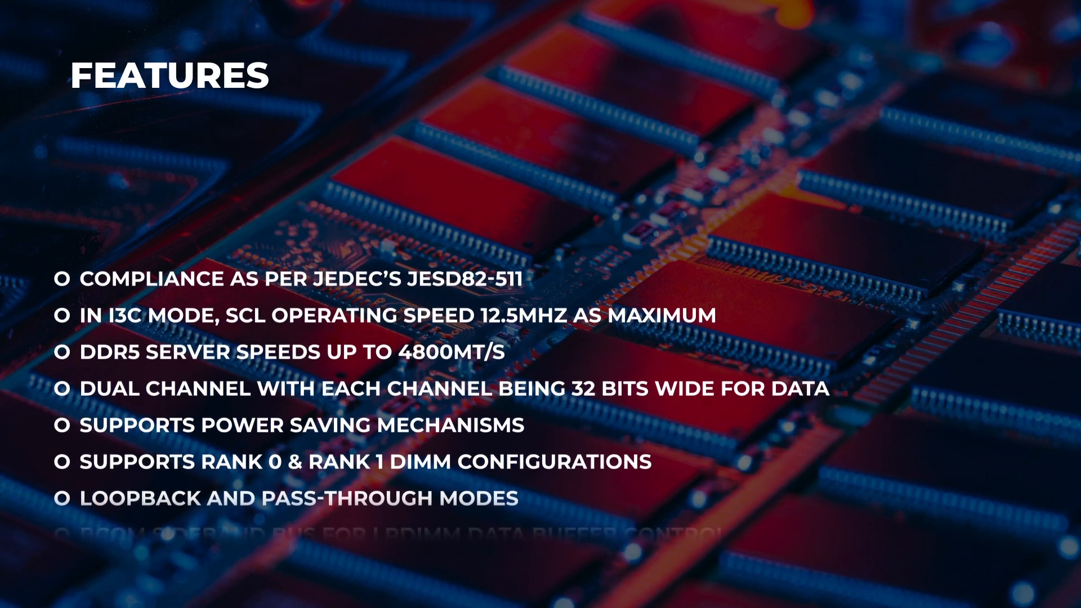
Scroll the Features list to its final I3C CCC entries ENEC, DISEC, RSTDAA, DEVCAP and GETSTATUS
scroll(down, 3)
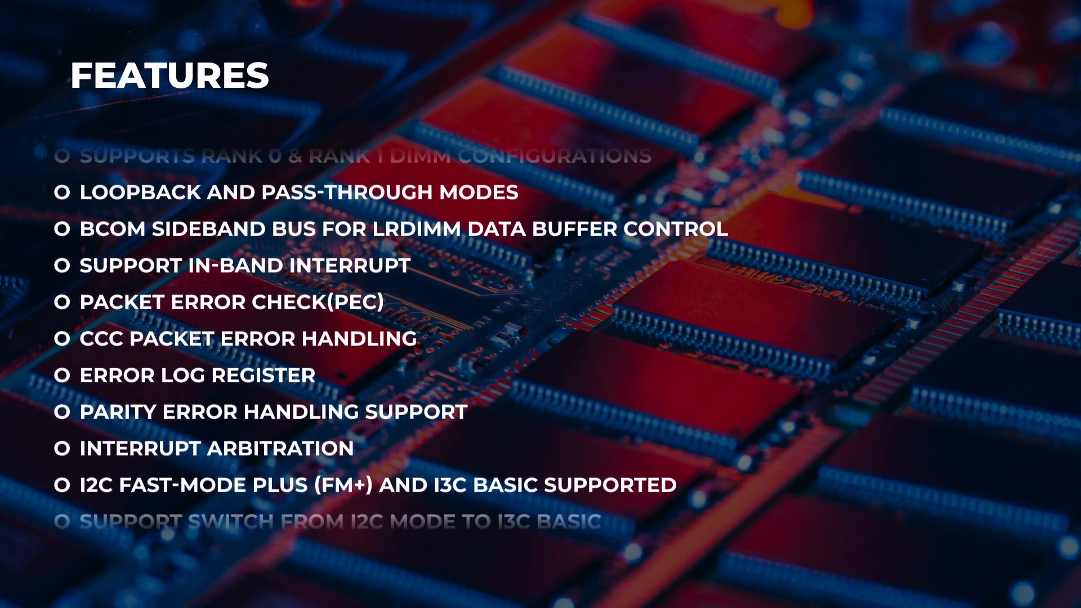
scroll(down, 3)
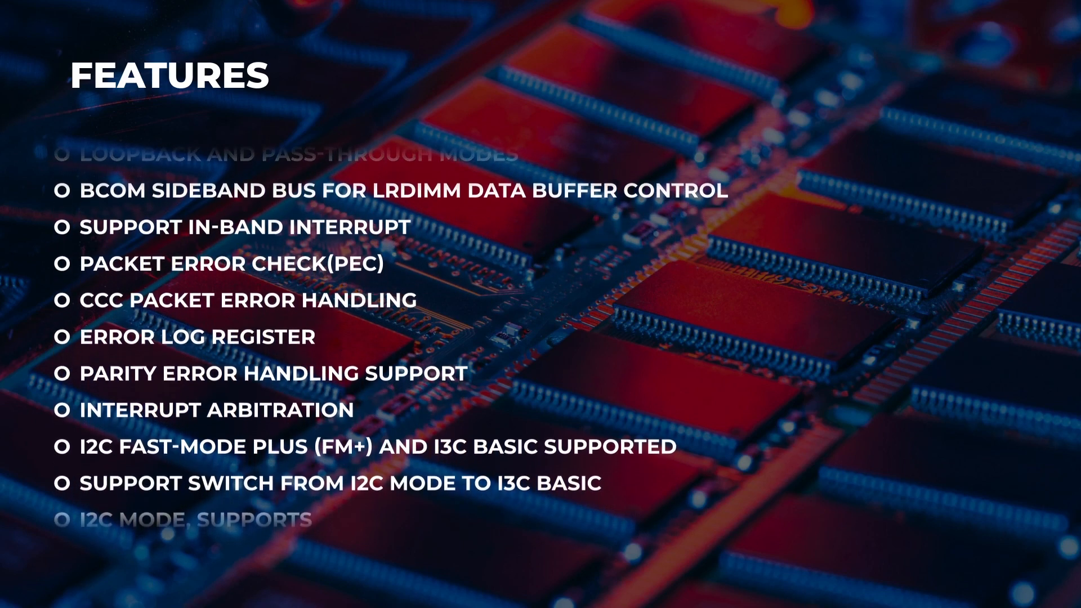
scroll(down, 3)
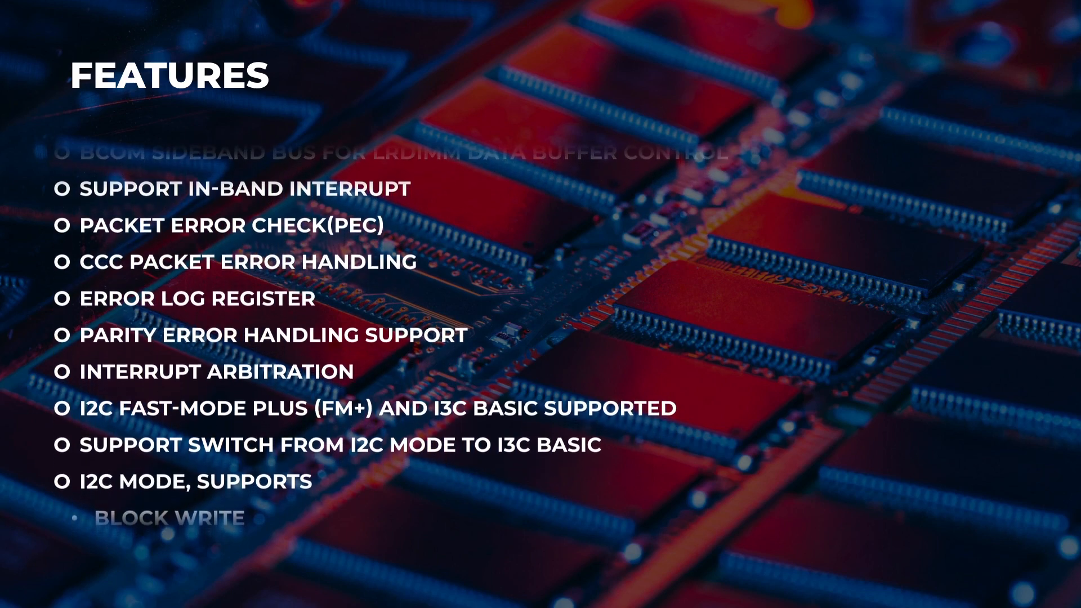
scroll(down, 3)
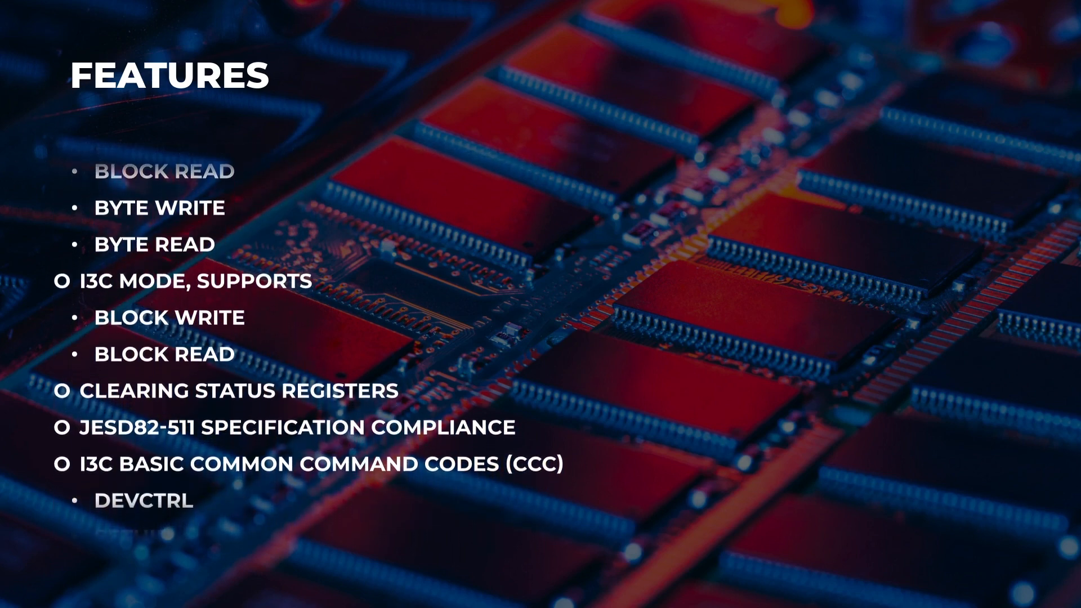
scroll(up, 3)
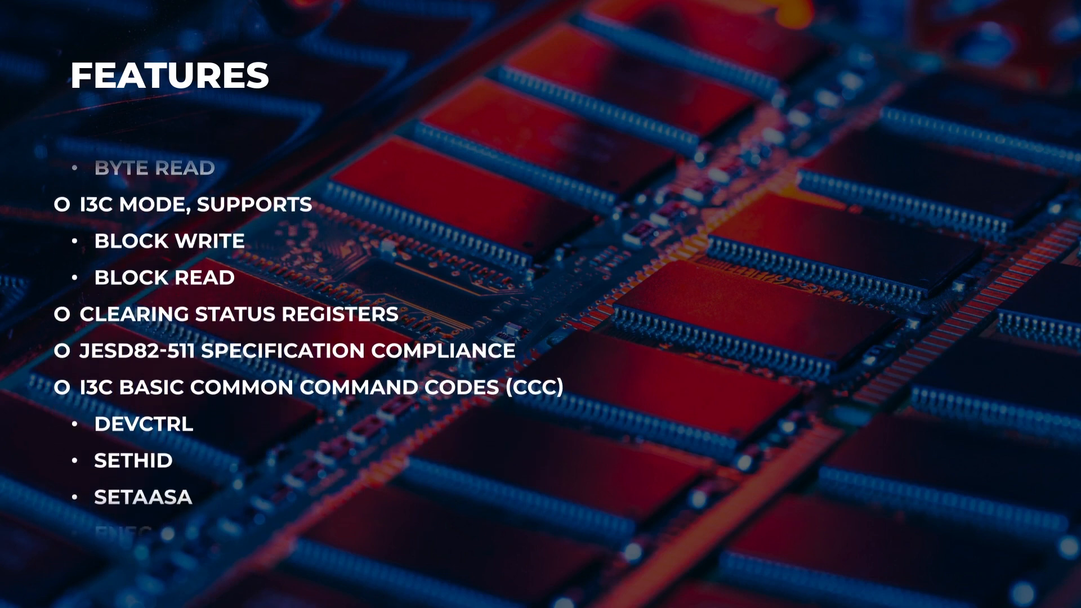
scroll(up, 3)
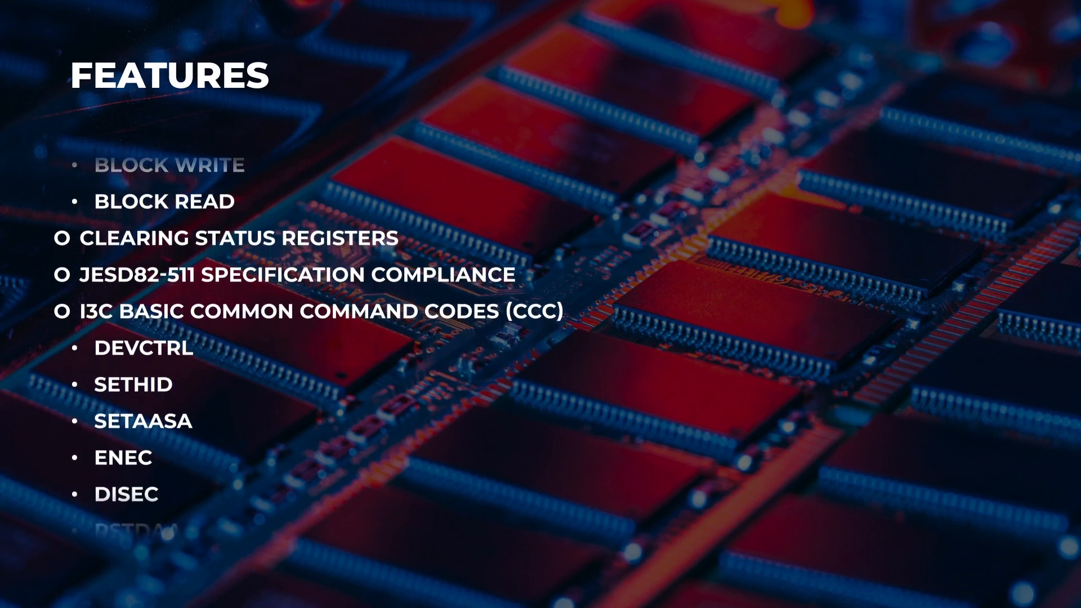
scroll(down, 3)
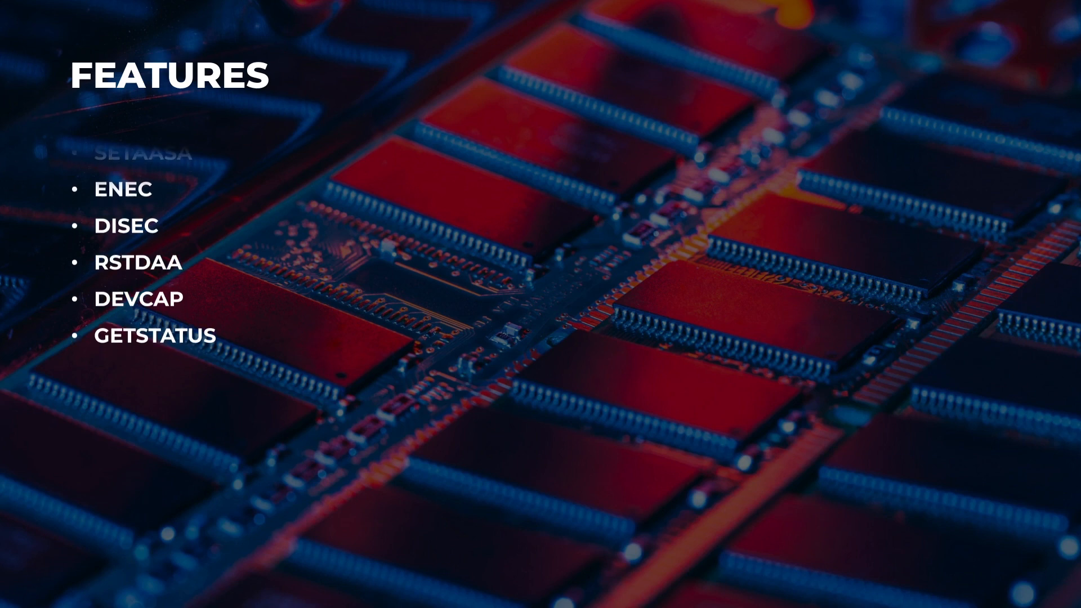
Advance to the Applications slide listing RDIMM, LRDIMM, AI, HPC and data-intensive uses
scroll(up, 3)
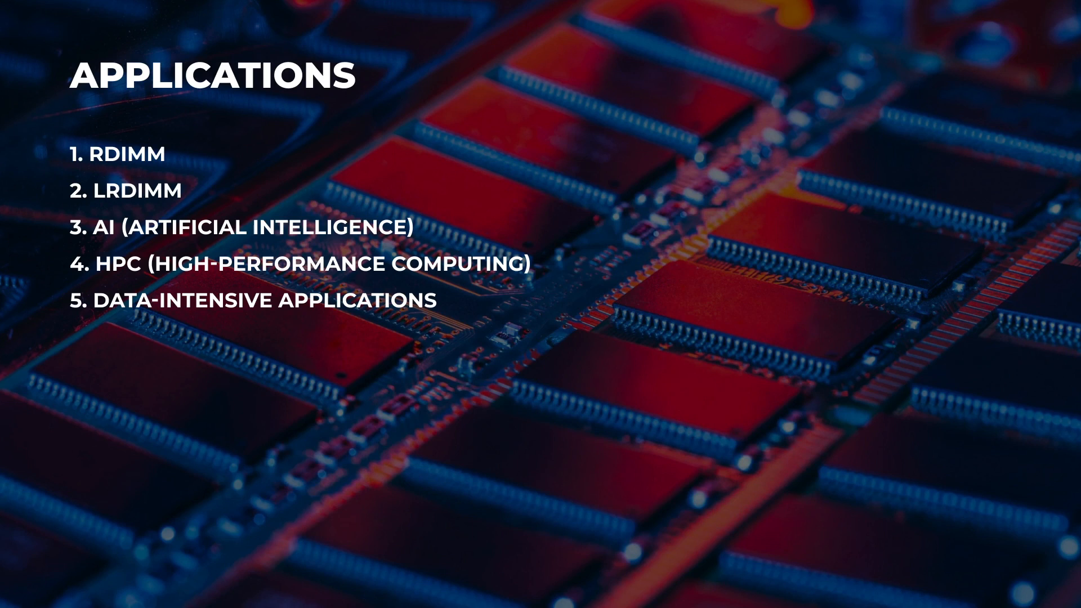
Advance to the Deliverables slide listing nine items from Verilog source code to firmware code
key(Right)
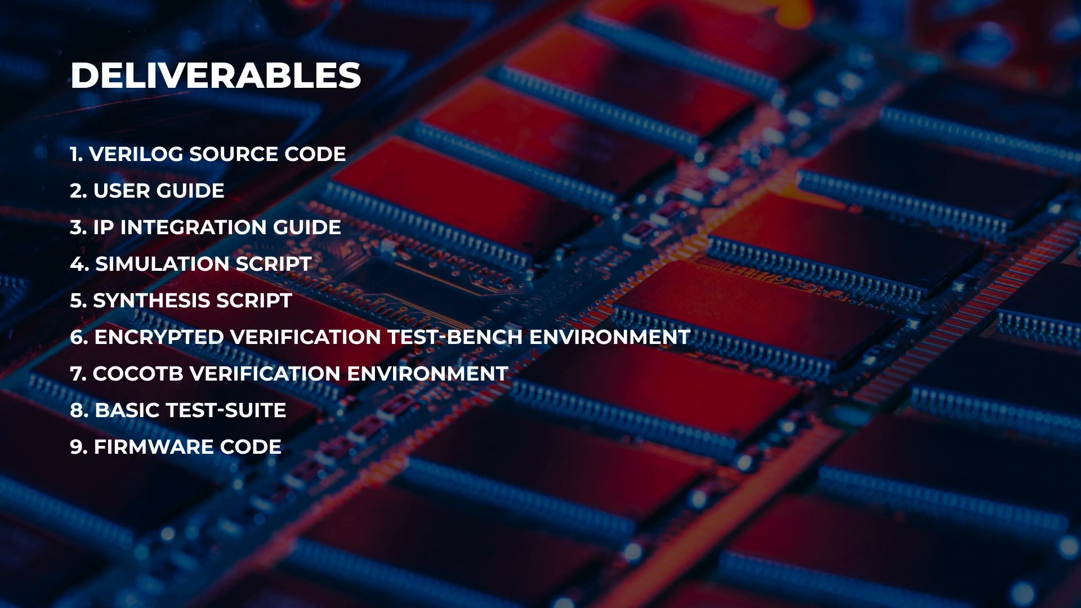